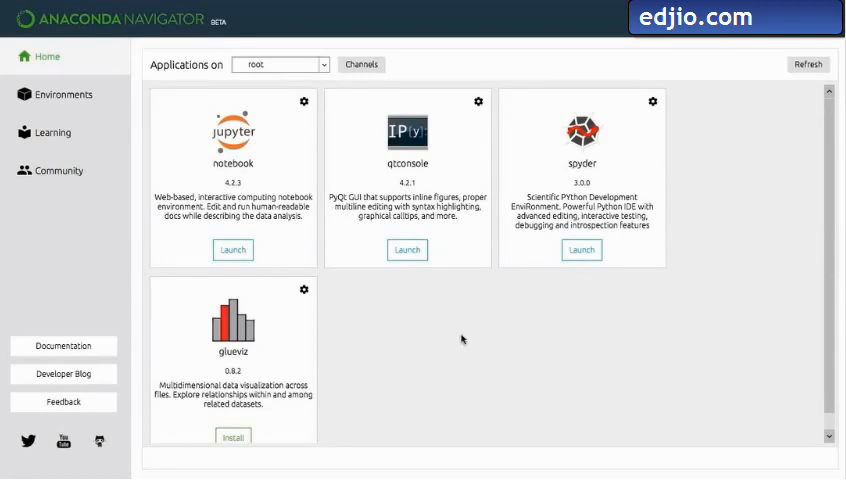
mouse_move(472, 320)
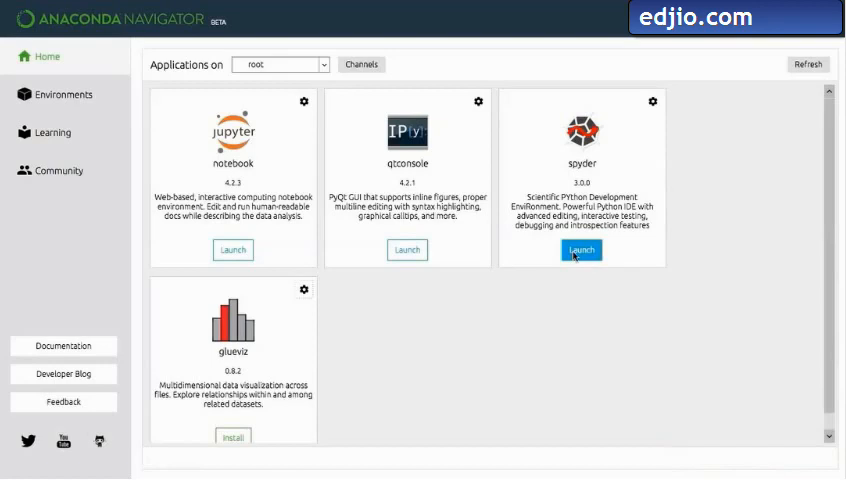
Step: Launch Spyder from its tile in Anaconda Navigator
left_click(580, 250)
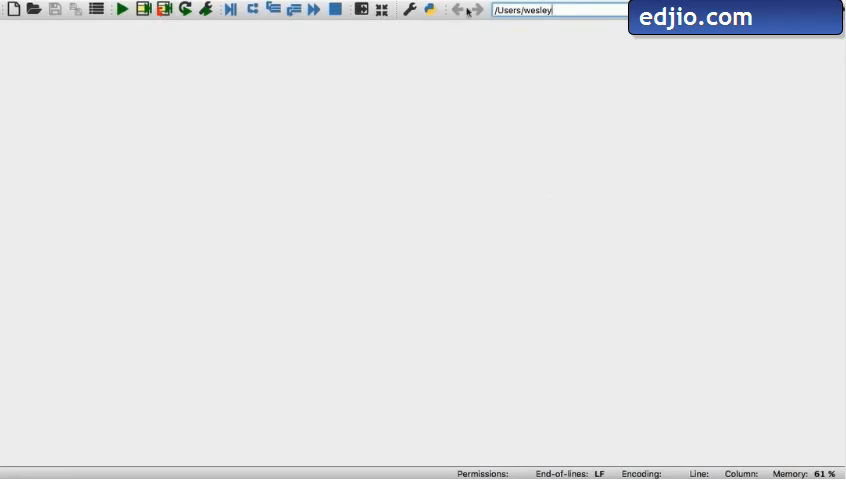
Step: Start a new IPython console from the Consoles menu
left_click(400, 8)
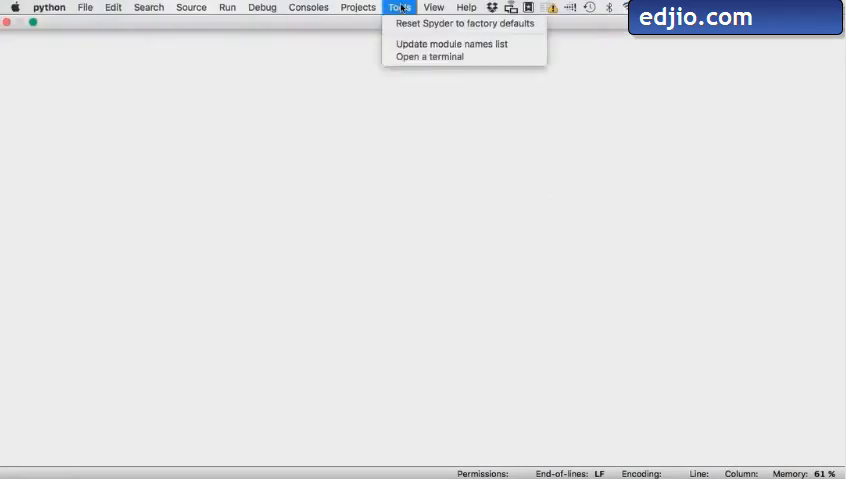
left_click(308, 8)
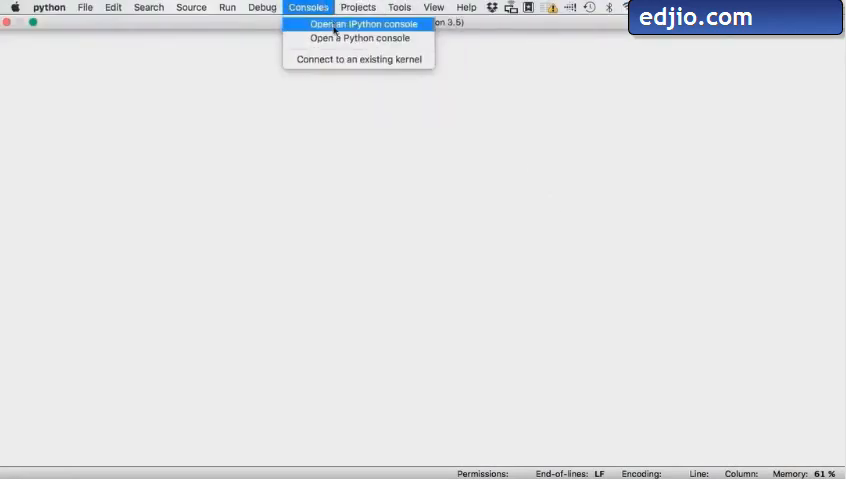
left_click(364, 24)
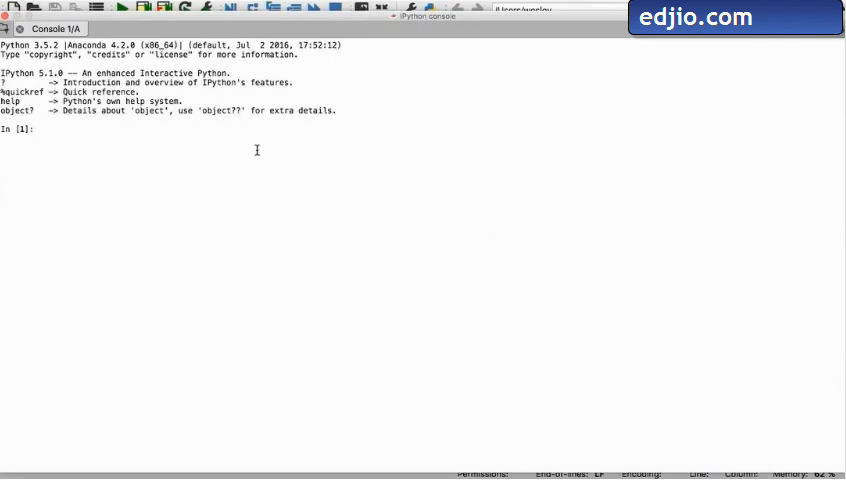
Step: Run help('numpy') and scroll through the full NumPy help text in the console
type("help('numpy')")
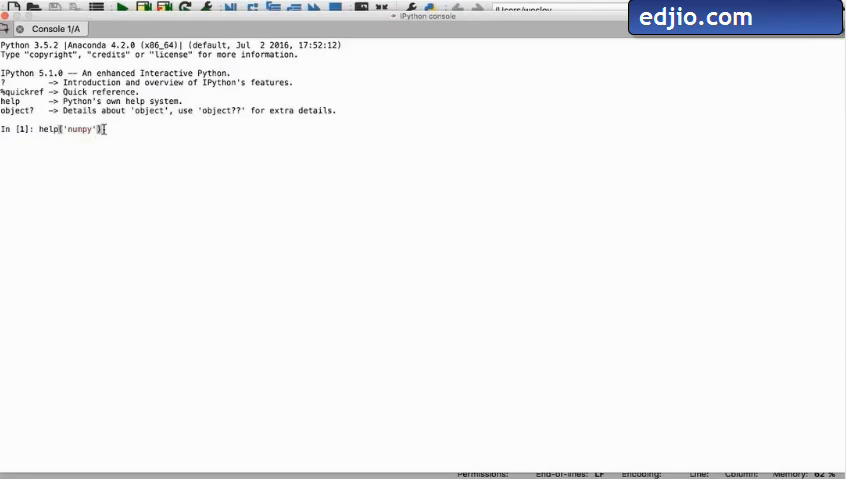
key("Return")
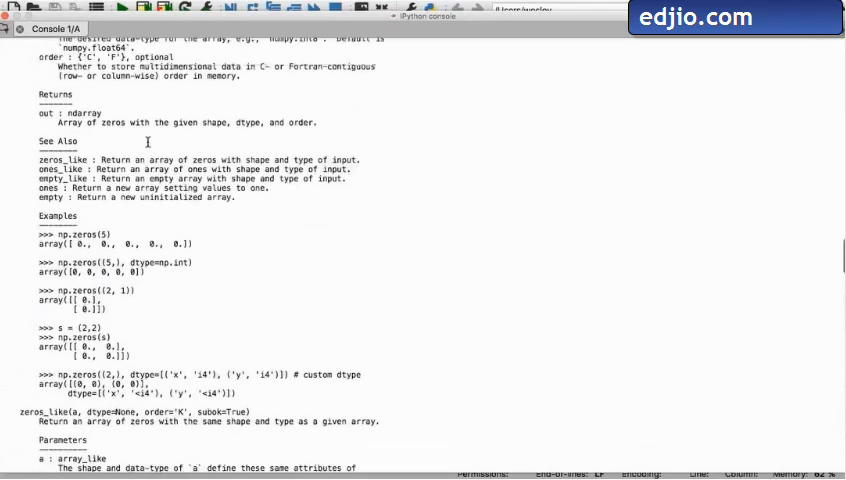
scroll("up", 3)
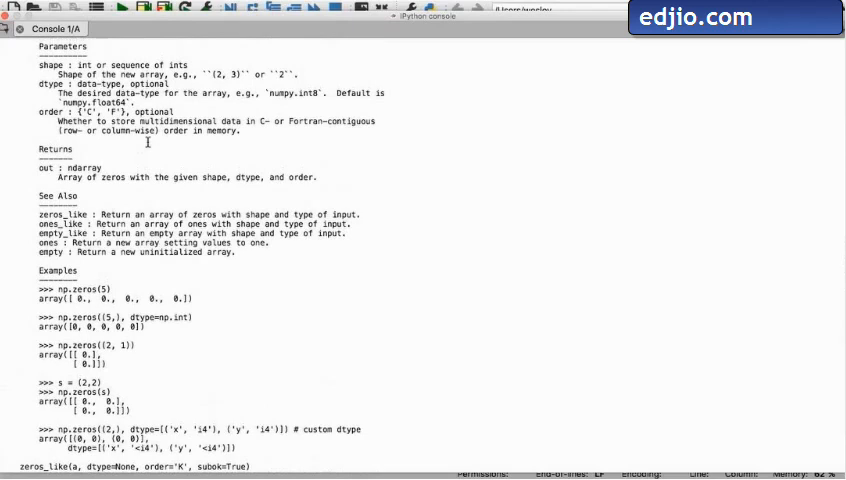
scroll("down", 3)
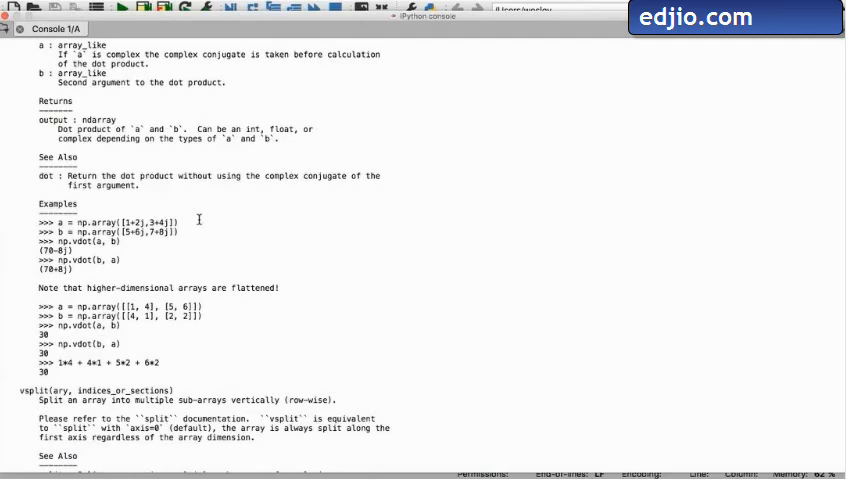
mouse_move(204, 232)
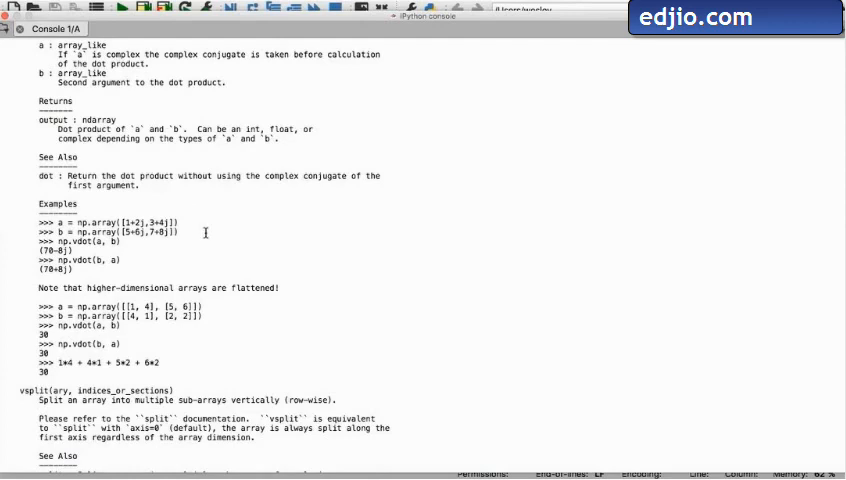
scroll("down", 3)
type("help('numpy.array')")
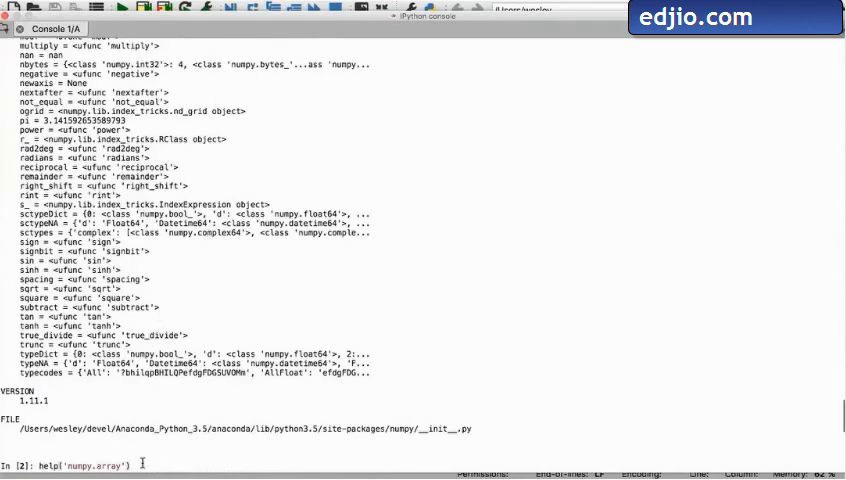
Step: Run help('numpy.array') and scroll through its parameters and examples to a fresh prompt
key("Return")
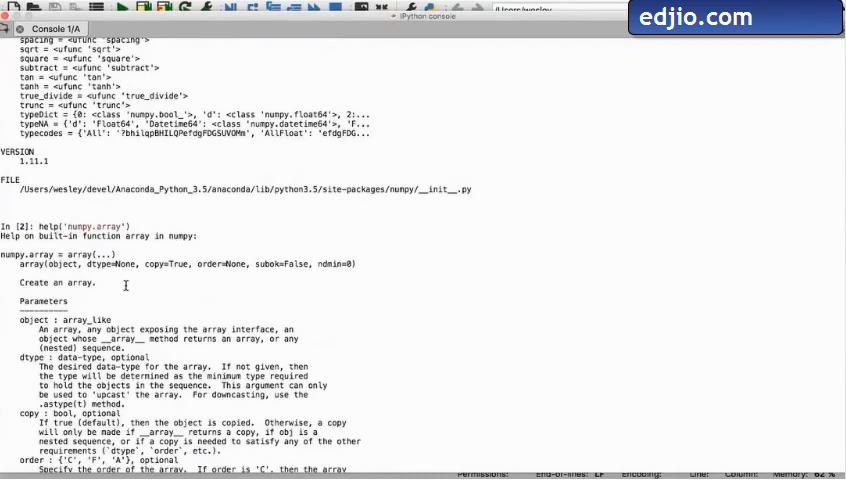
scroll("down", 3)
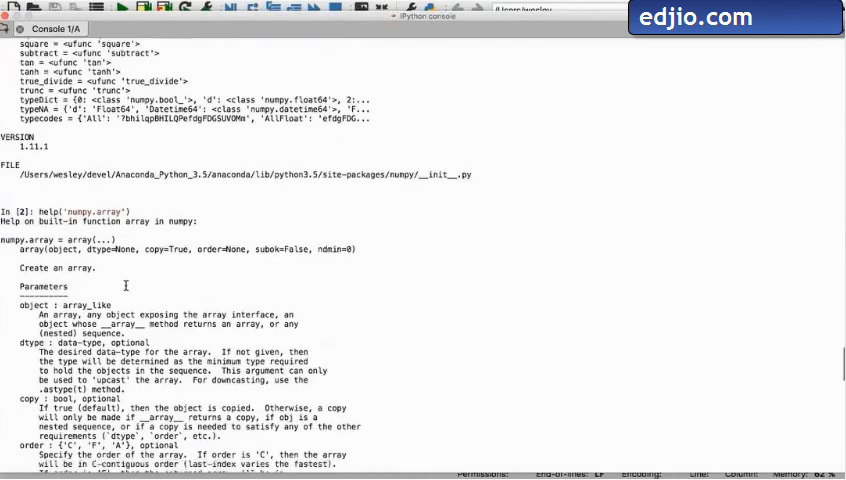
scroll("down", 3)
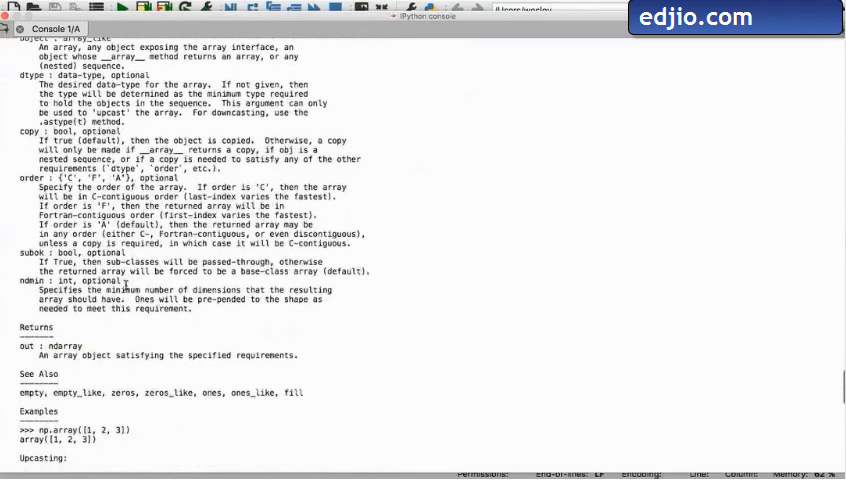
scroll("down", 3)
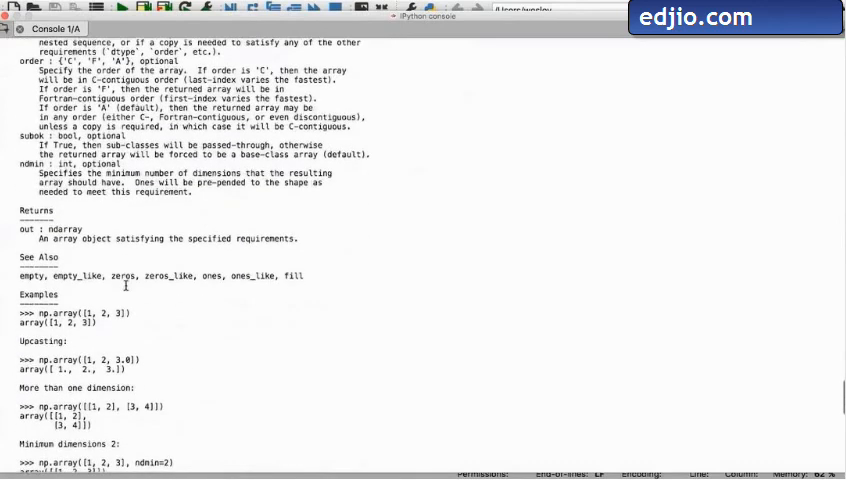
scroll("down", 3)
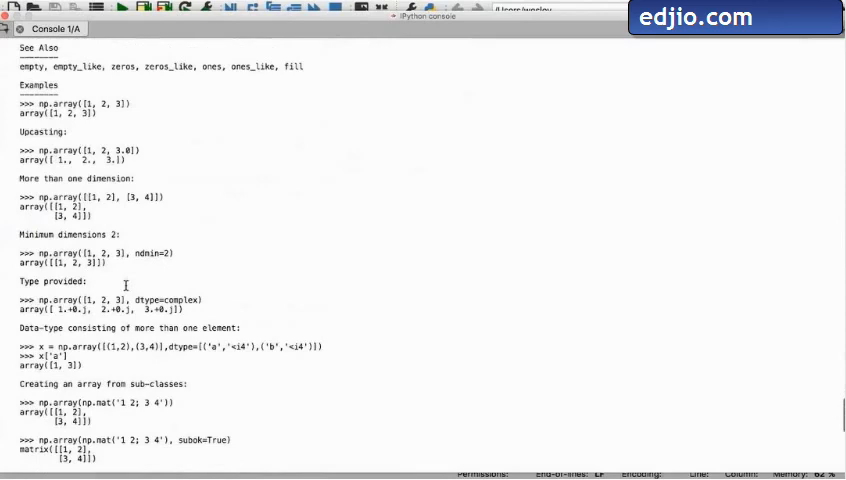
scroll("down", 3)
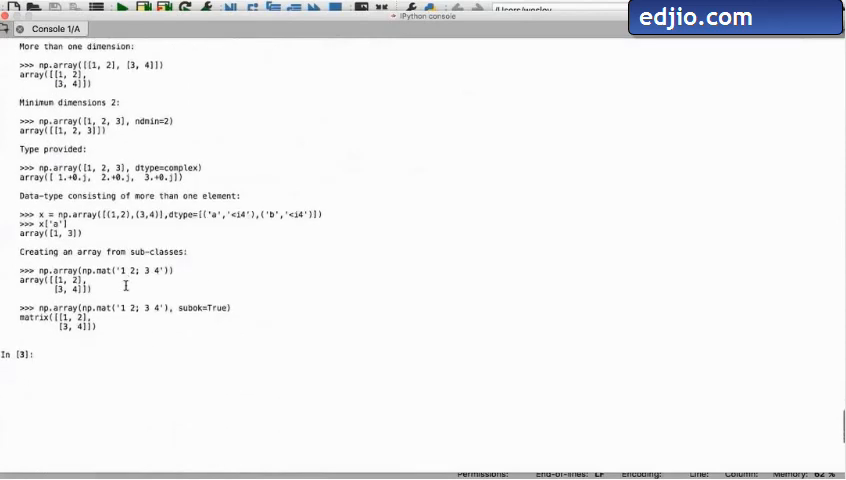
scroll("down", 3)
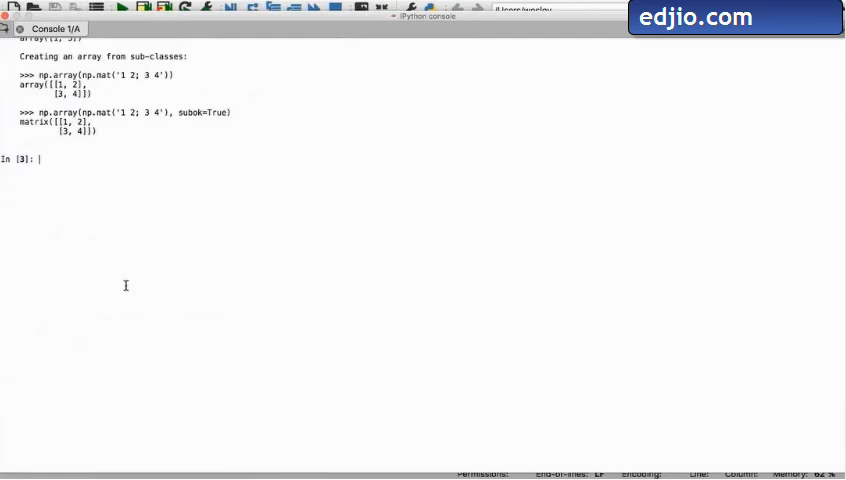
Step: Import numpy as mynp and build array1 = mynp.array([3, 6, 9, 12])
type("i")
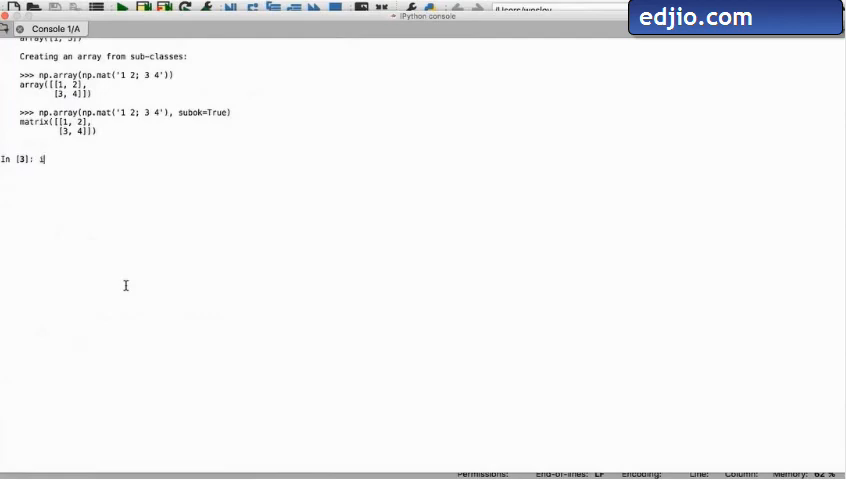
key("Return")
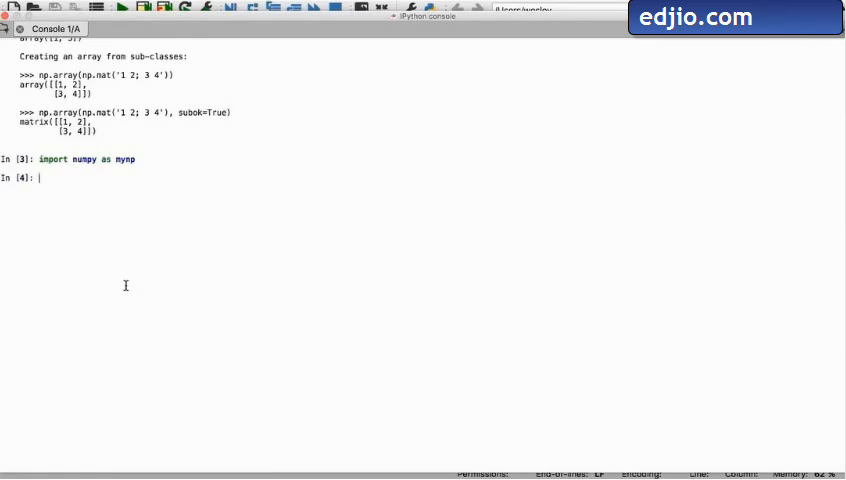
type("array1 =")
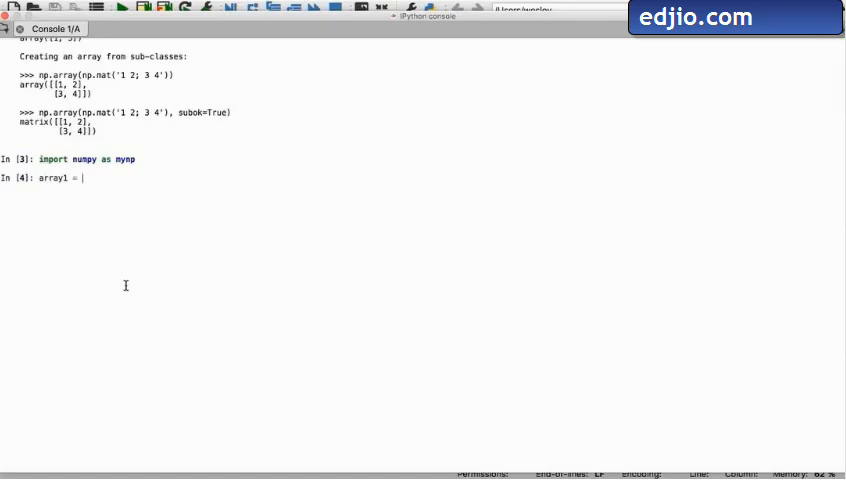
type("mynp.array")
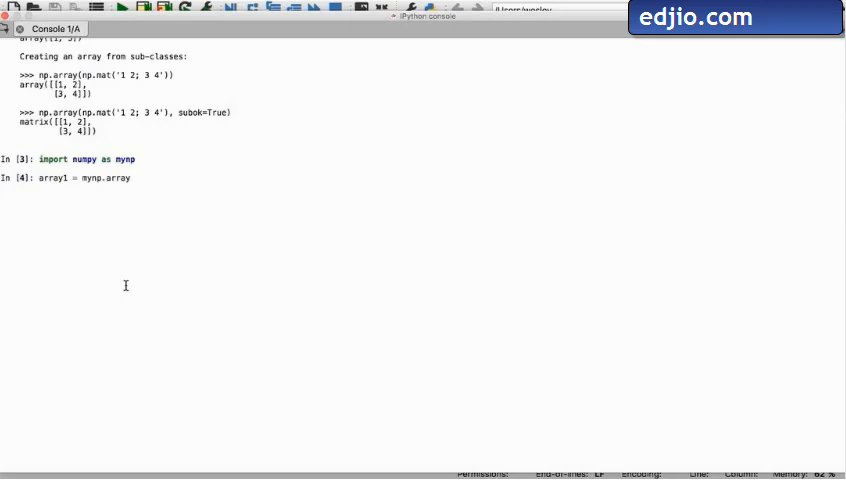
type("(")
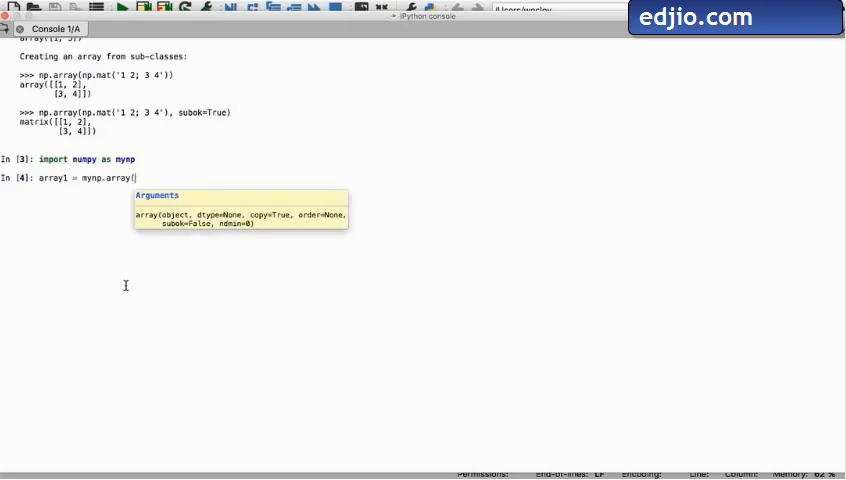
type("[3 , 6, 9 , 12")
type("a")
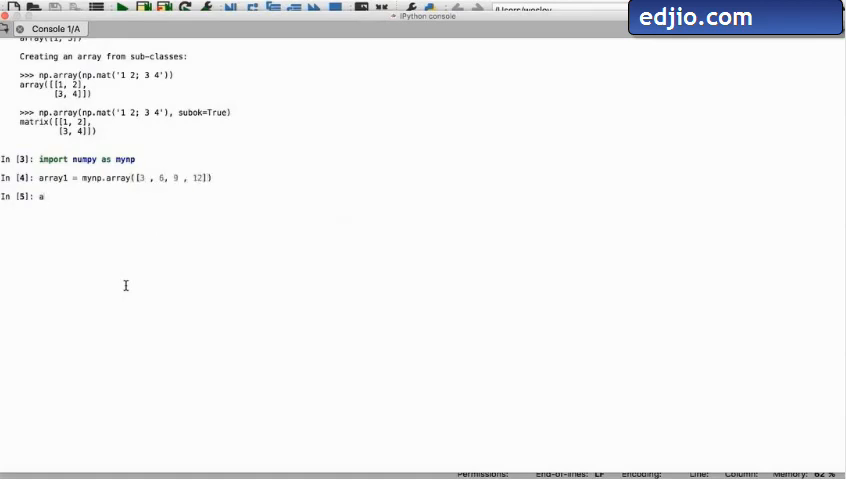
Step: Display array1 as [3, 6, 9, 12] and show array1.dtype as int64
type("rray")
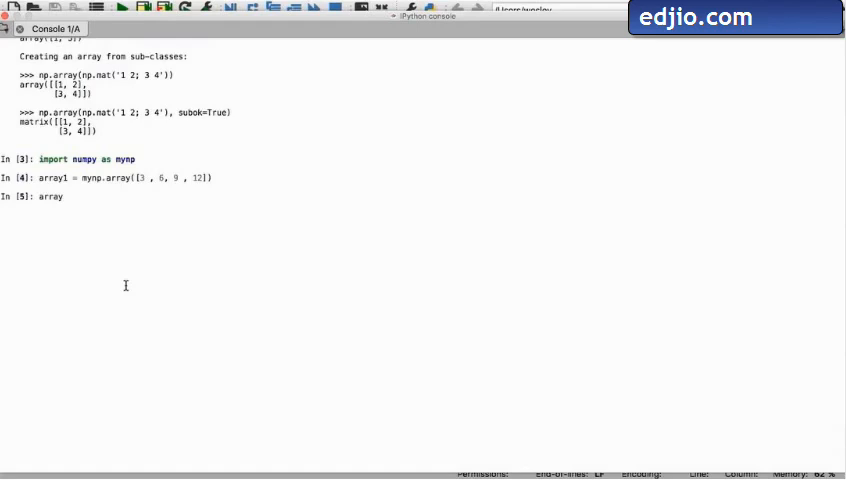
type("1")
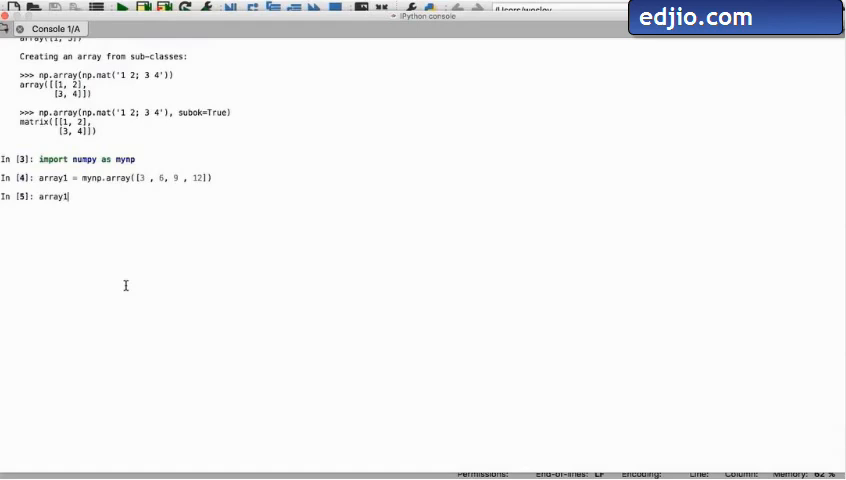
key("Return")
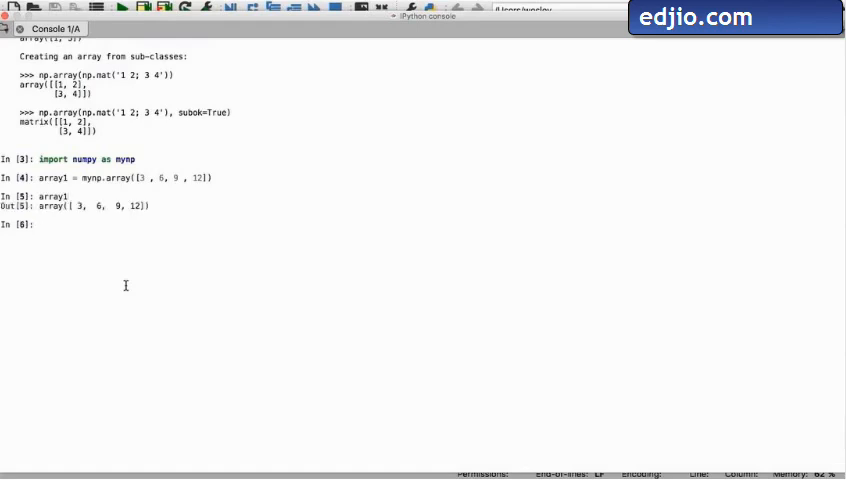
mouse_move(108, 256)
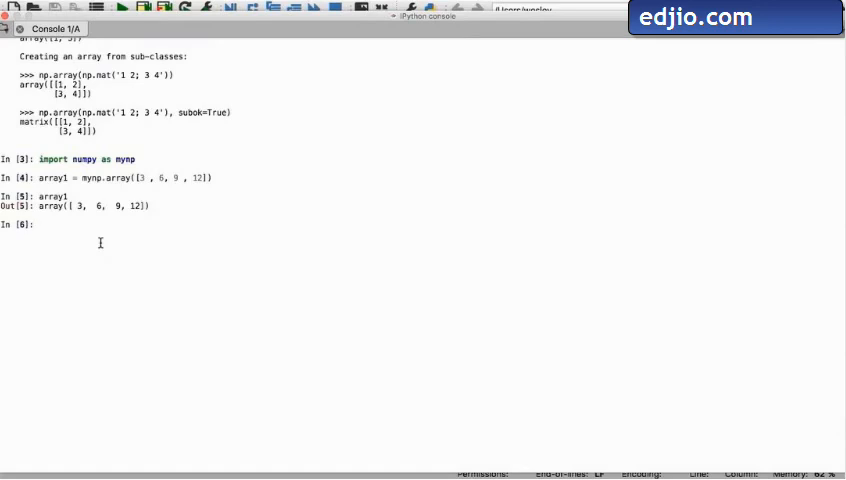
key("Return")
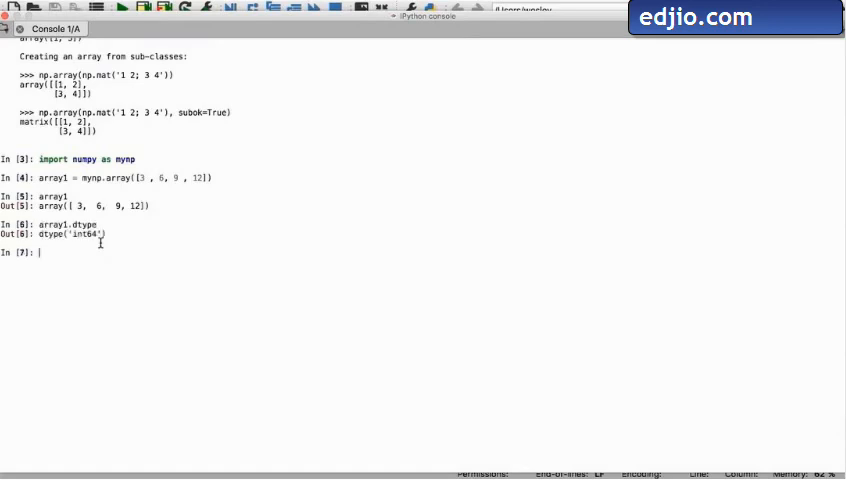